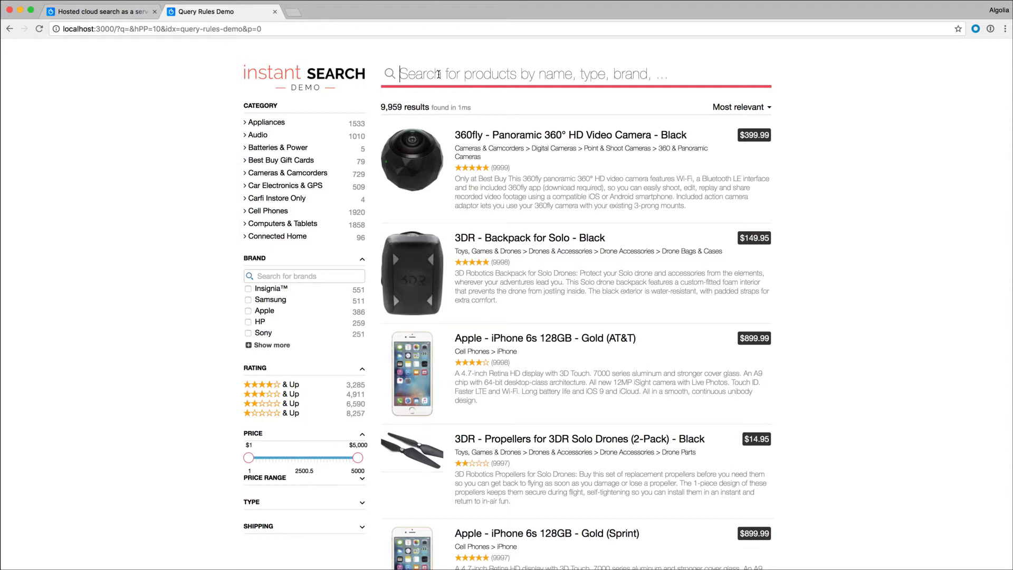
Search the demo store for 'phone' and scan the 2,322 results, corded AT&T systems ranked first
{"action": "type", "text": "phone"}
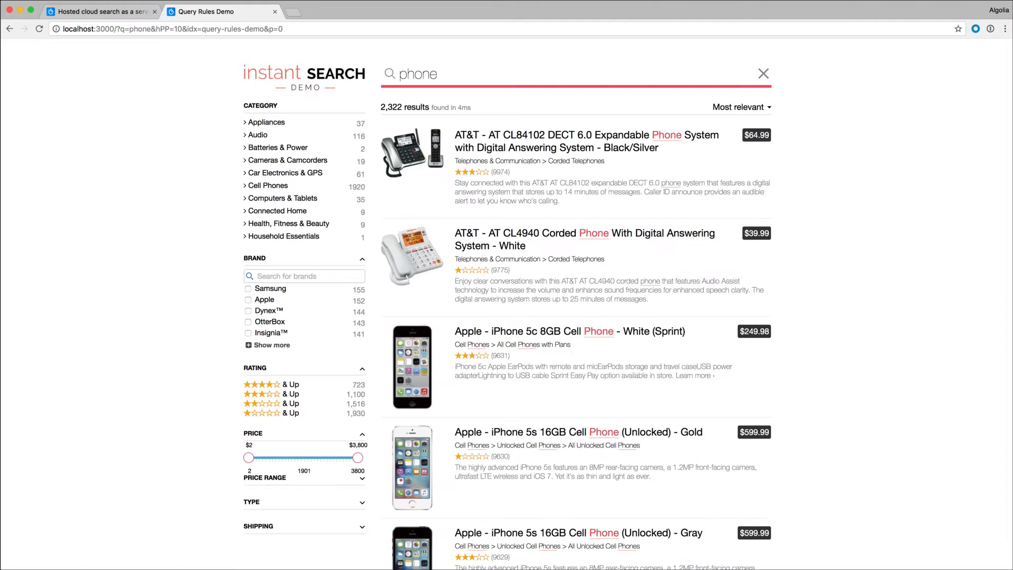
{"action": "mouse_move", "coordinate": [1008, 95]}
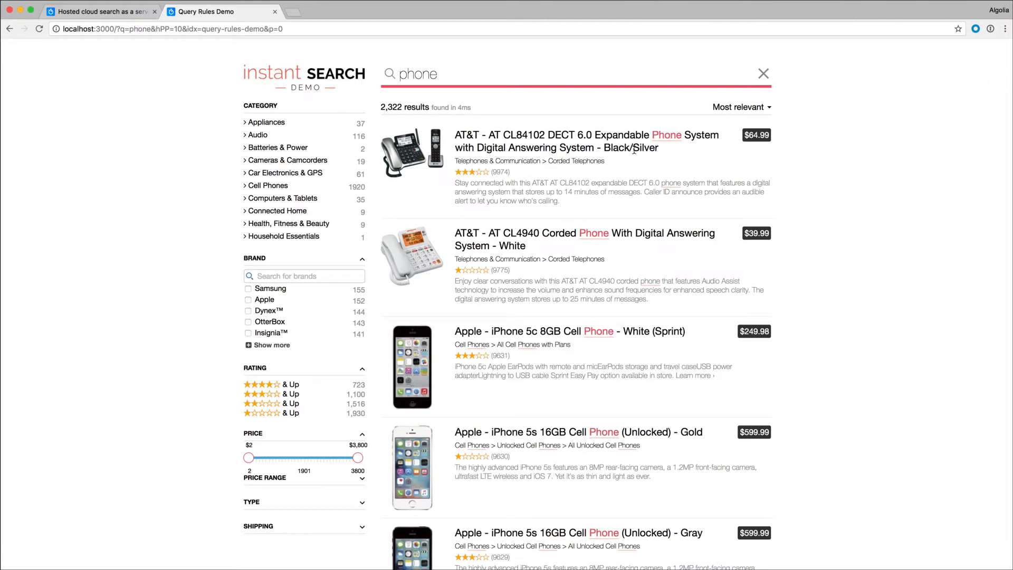
{"action": "scroll", "scroll_direction": "down", "scroll_amount": 3}
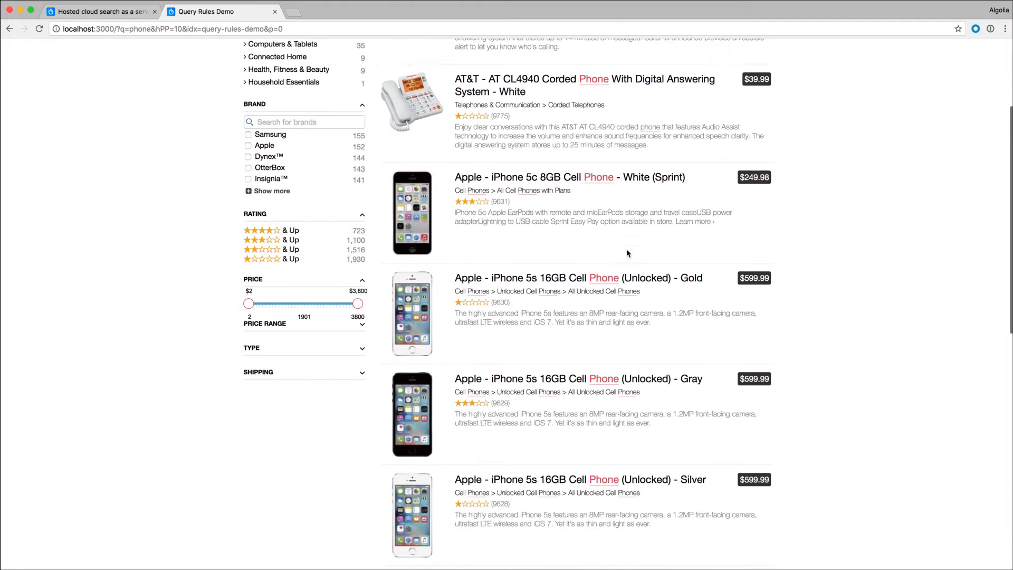
{"action": "scroll", "scroll_direction": "down", "scroll_amount": 3}
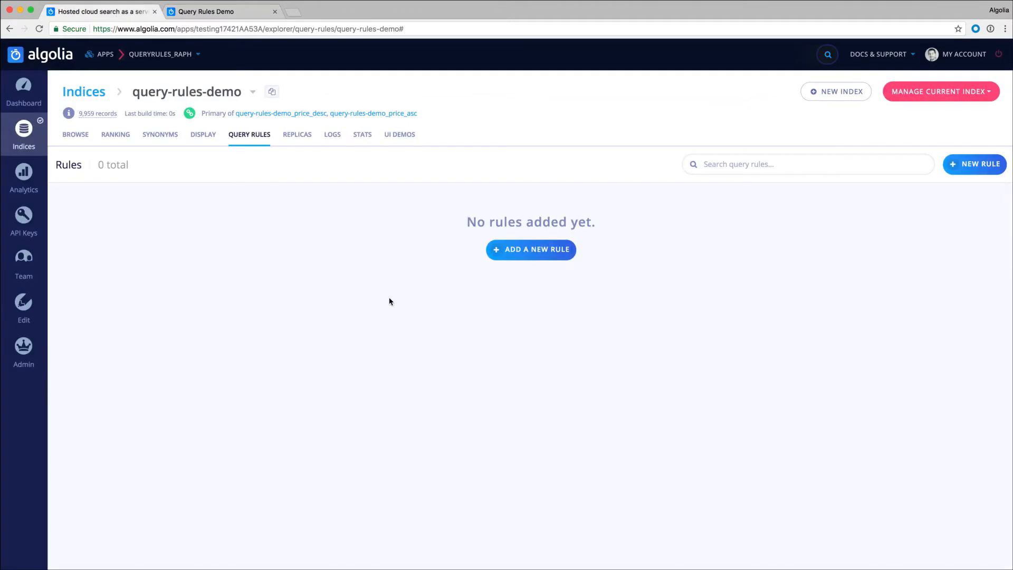
Start a new query rule with the condition 'phone'
{"action": "left_click", "coordinate": [530, 249]}
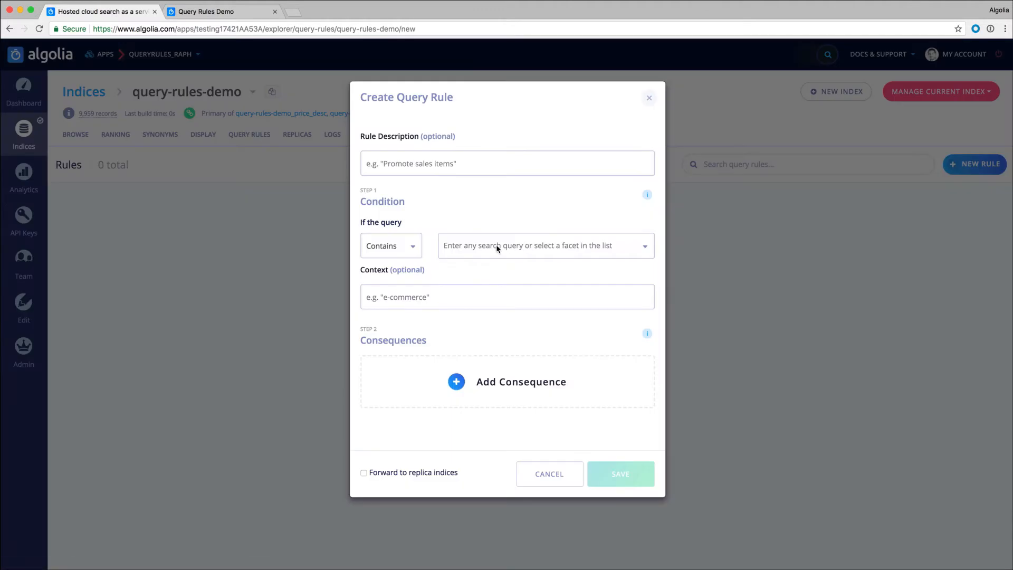
{"action": "type", "text": "phone"}
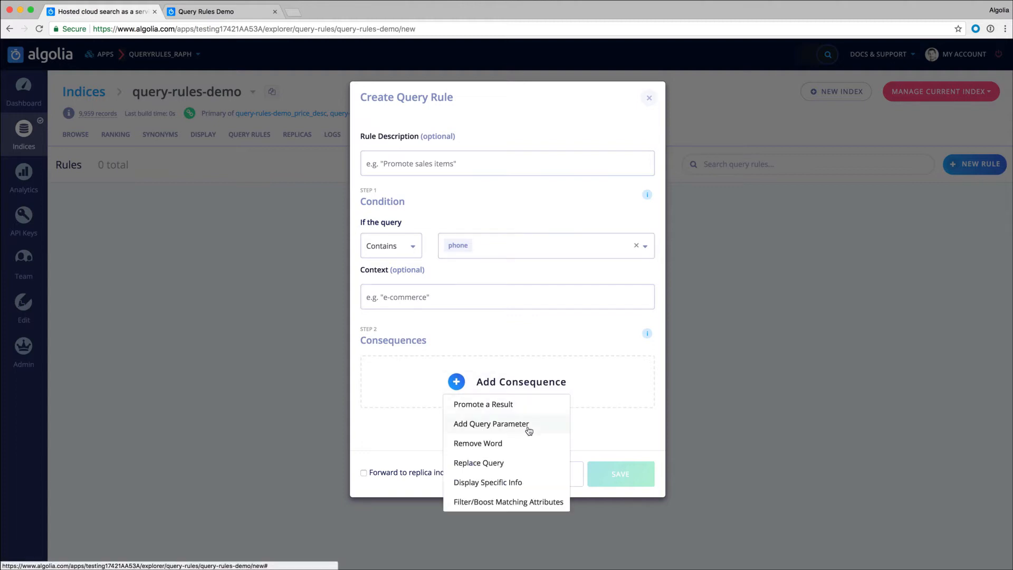
Add the query parameter optionalFilters 'categories:Cell Phones' and save the rule
{"action": "left_click", "coordinate": [491, 423]}
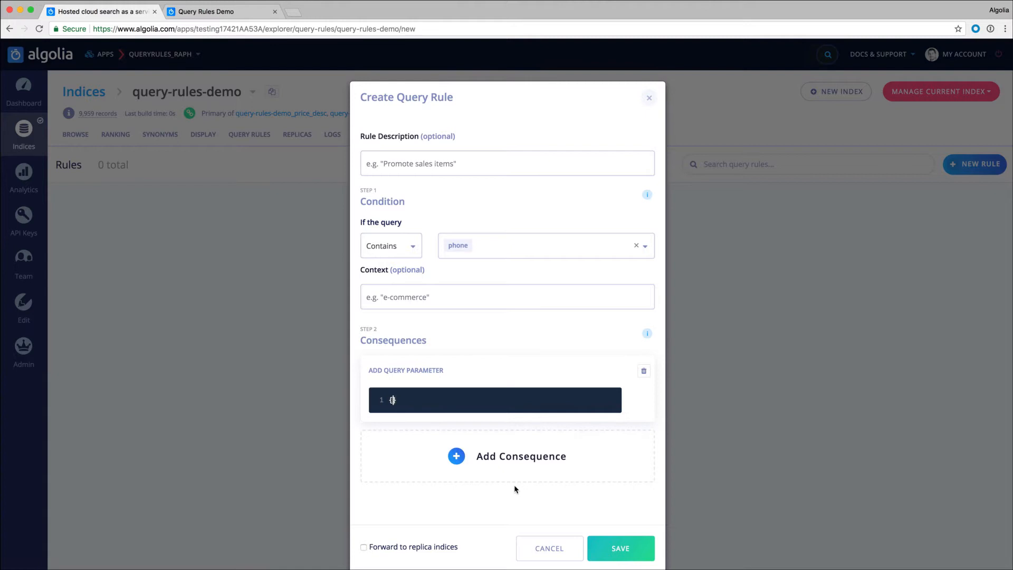
{"action": "type", "text": "{\"option\"}"}
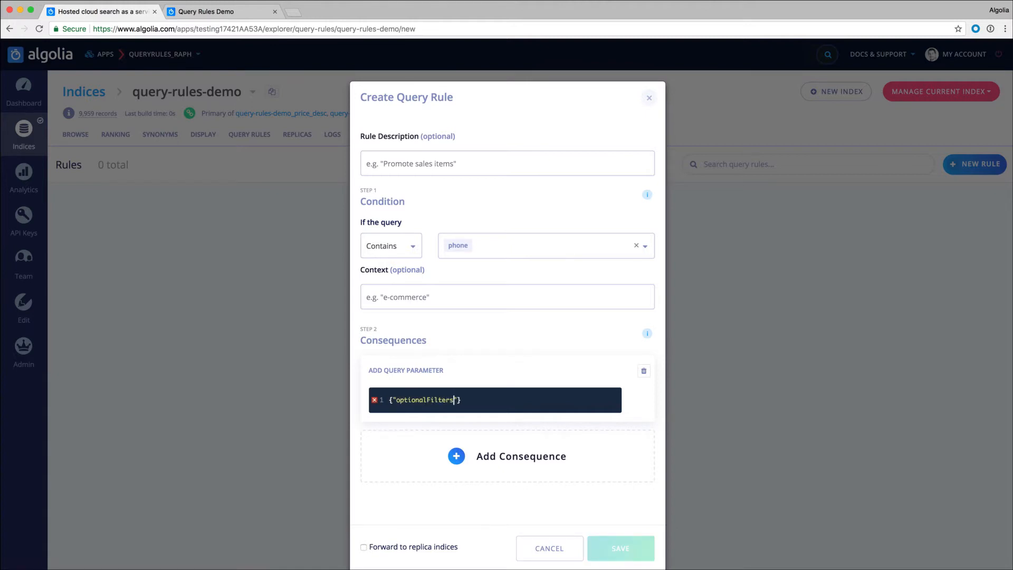
{"action": "type", "text": ":\""}
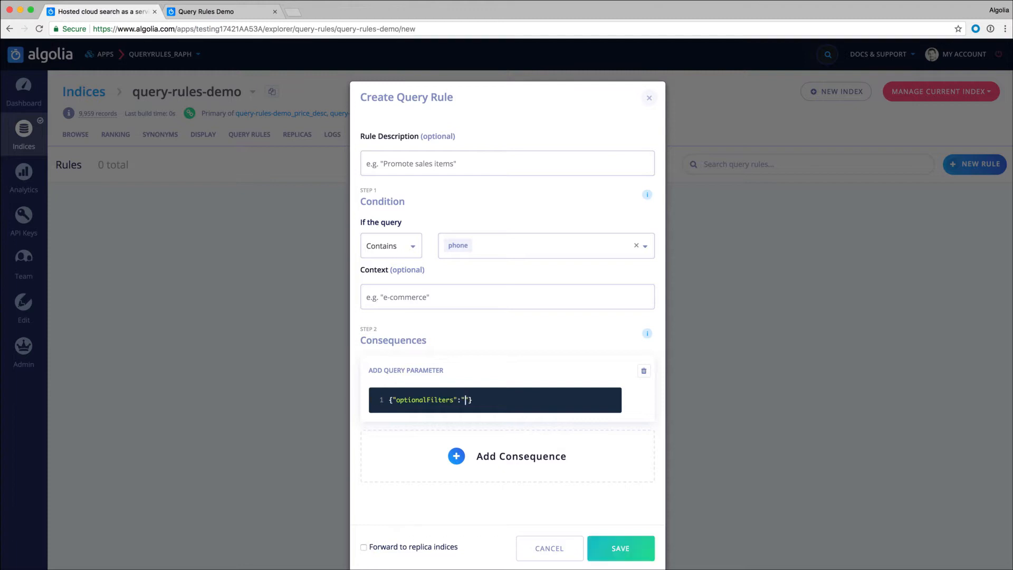
{"action": "type", "text": "categories:Cell Phones"}
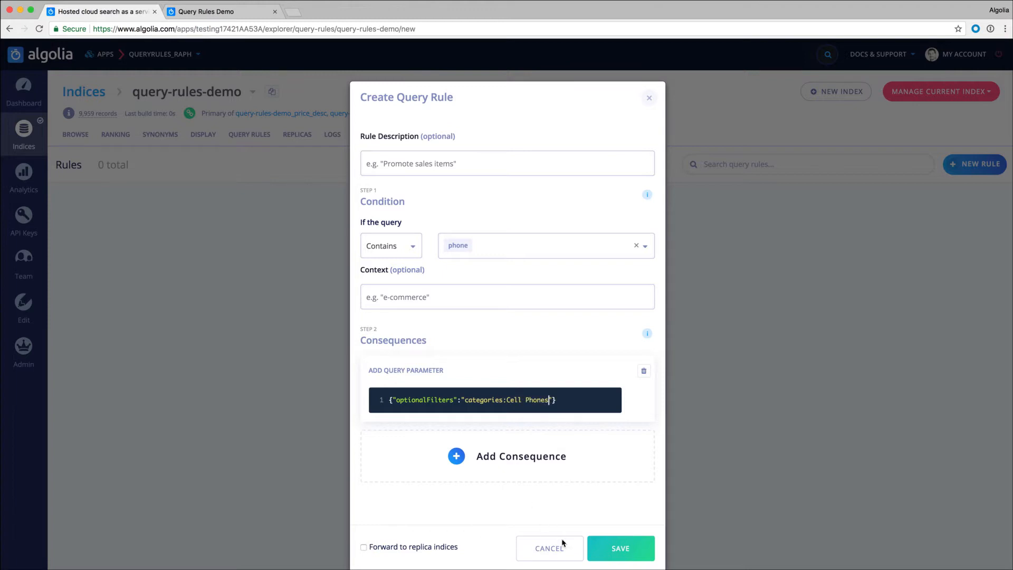
{"action": "left_click", "coordinate": [620, 547]}
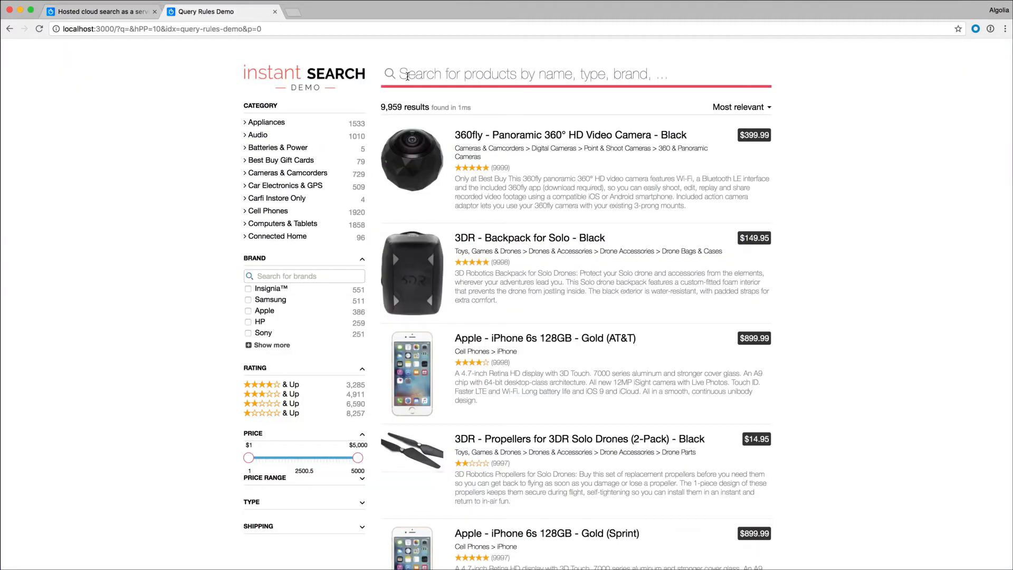
Search 'phone' again, check cell phones now lead the results, then reset to all 9,959 products
{"action": "type", "text": "phone"}
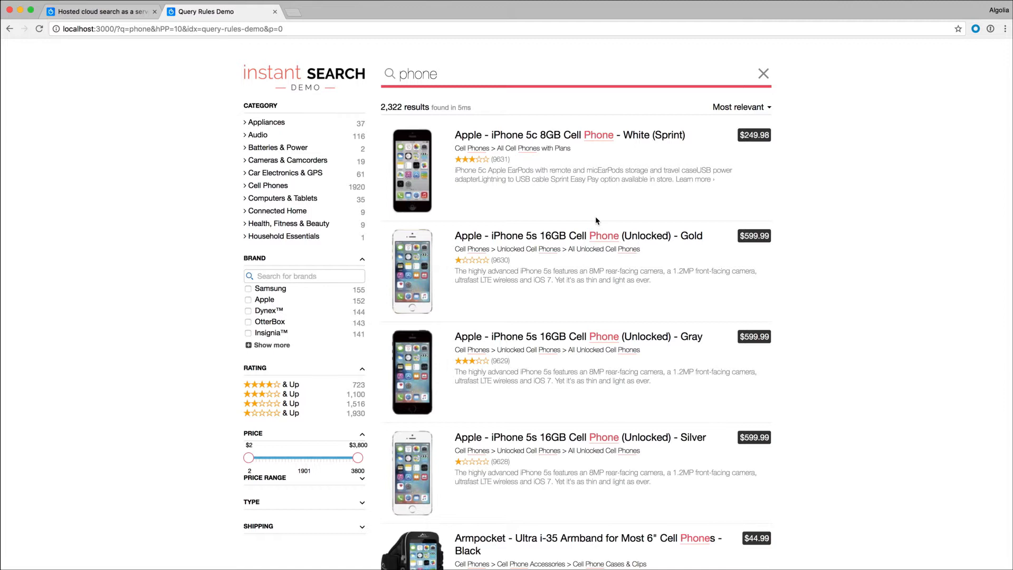
{"action": "scroll", "scroll_direction": "down", "scroll_amount": 3}
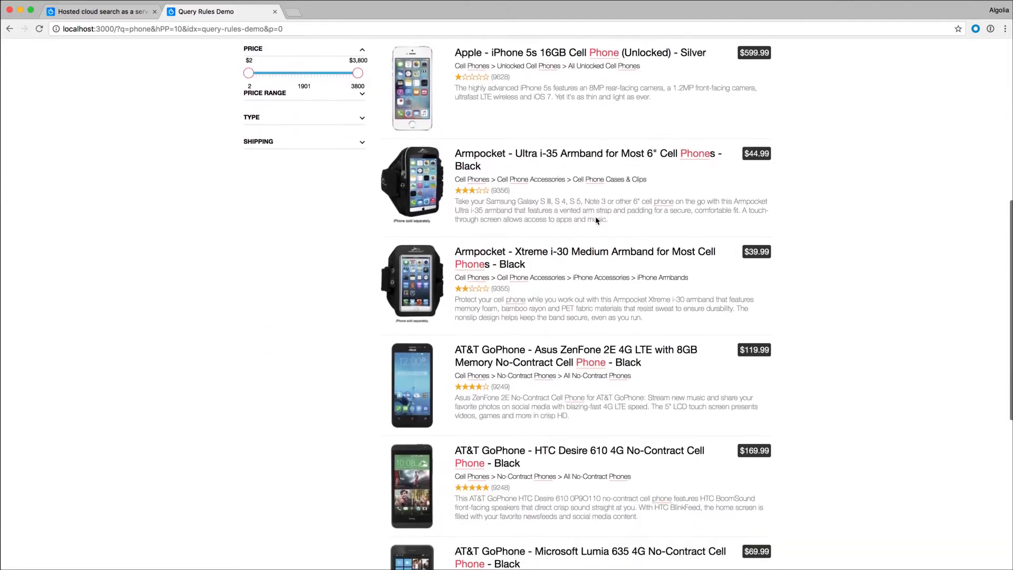
{"action": "scroll", "scroll_direction": "down", "scroll_amount": 3}
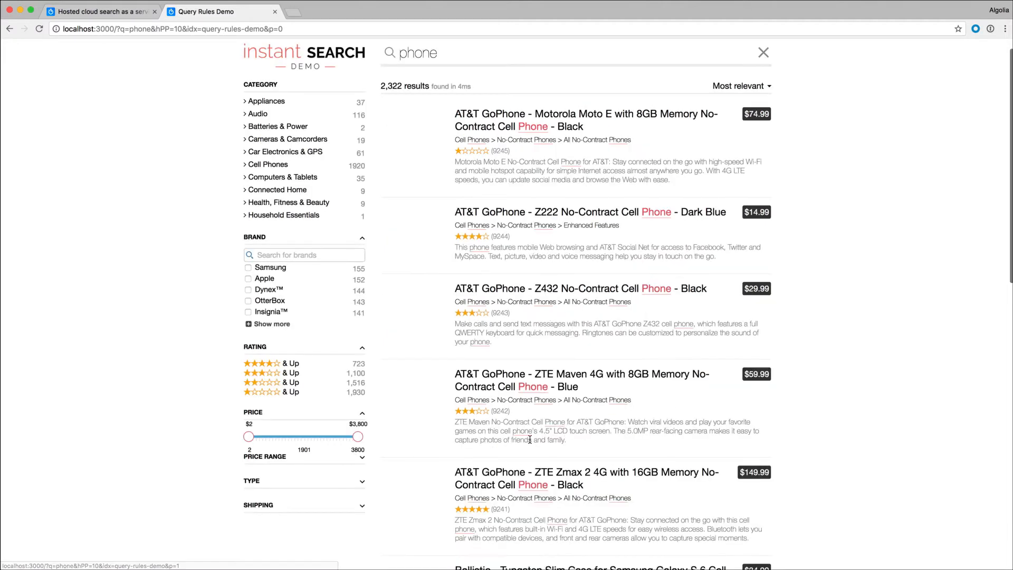
{"action": "left_click", "coordinate": [544, 459]}
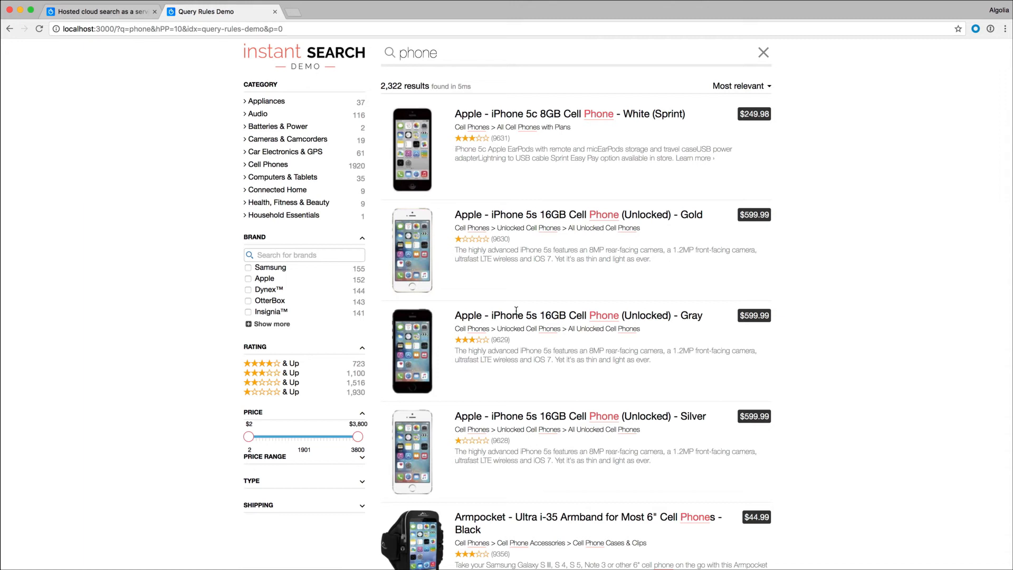
{"action": "mouse_move", "coordinate": [132, 218]}
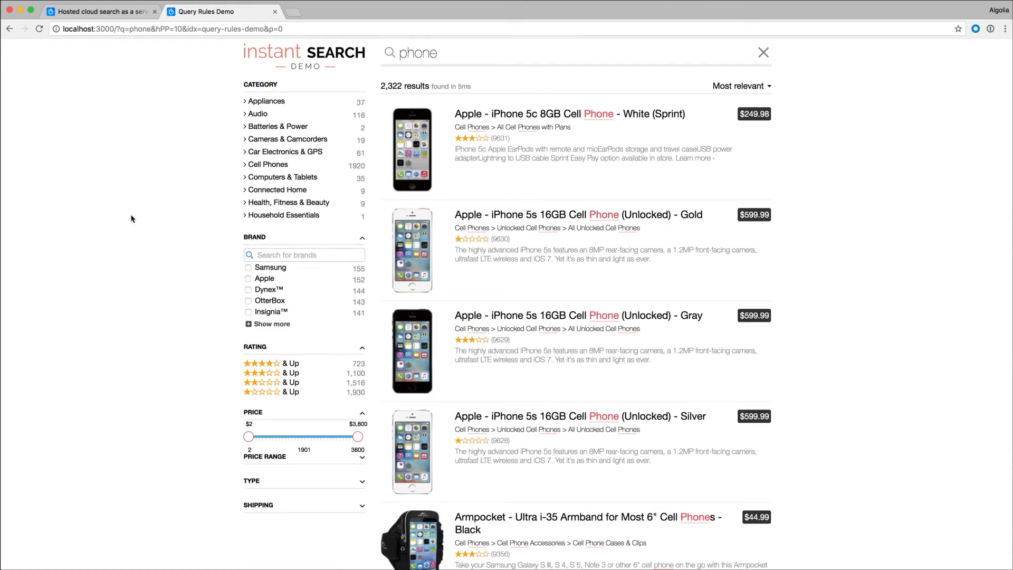
{"action": "left_click", "coordinate": [762, 53]}
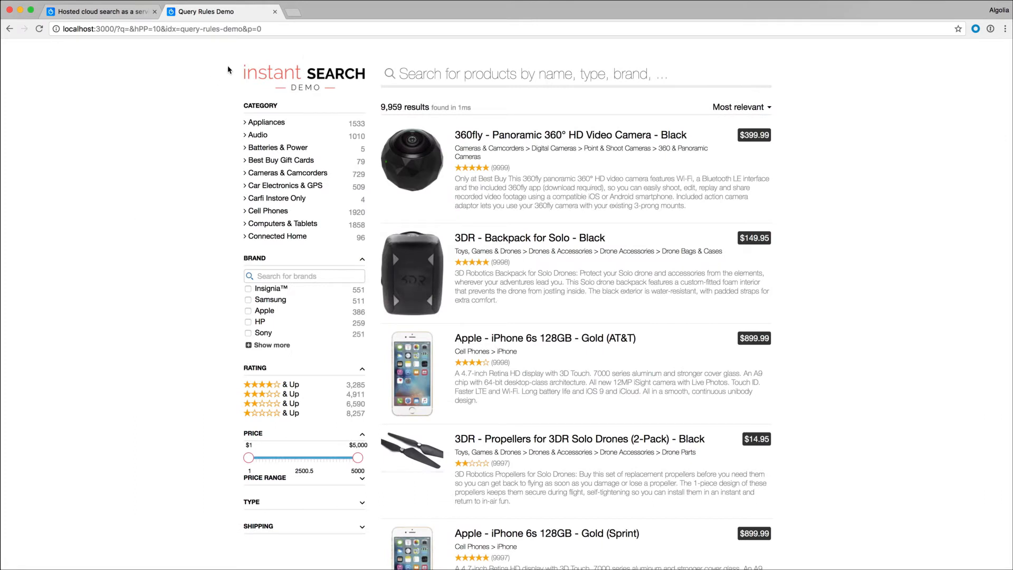
Search the demo store for 'headphones', returning 390 audio results
{"action": "type", "text": "h"}
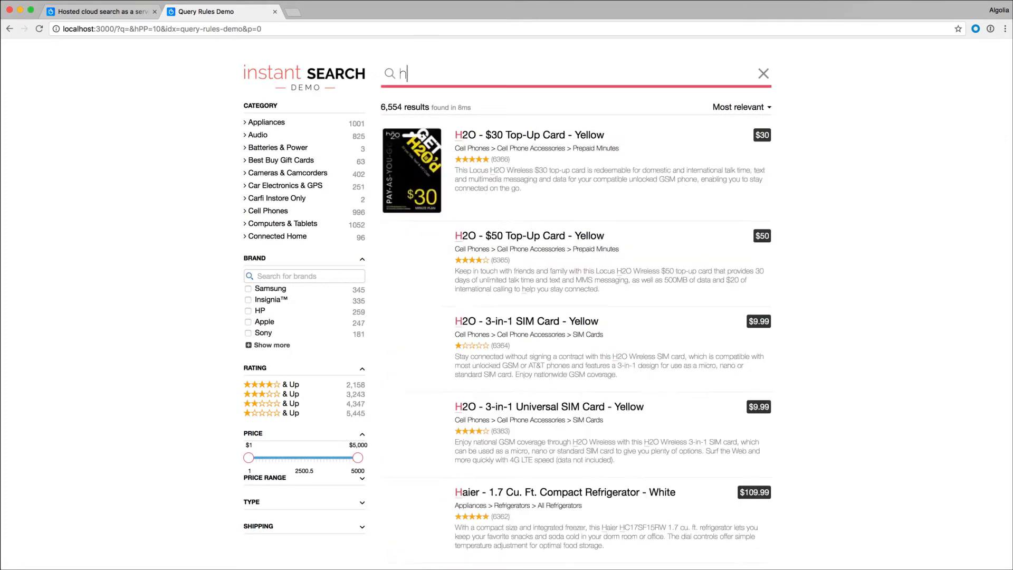
{"action": "type", "text": "eadphones"}
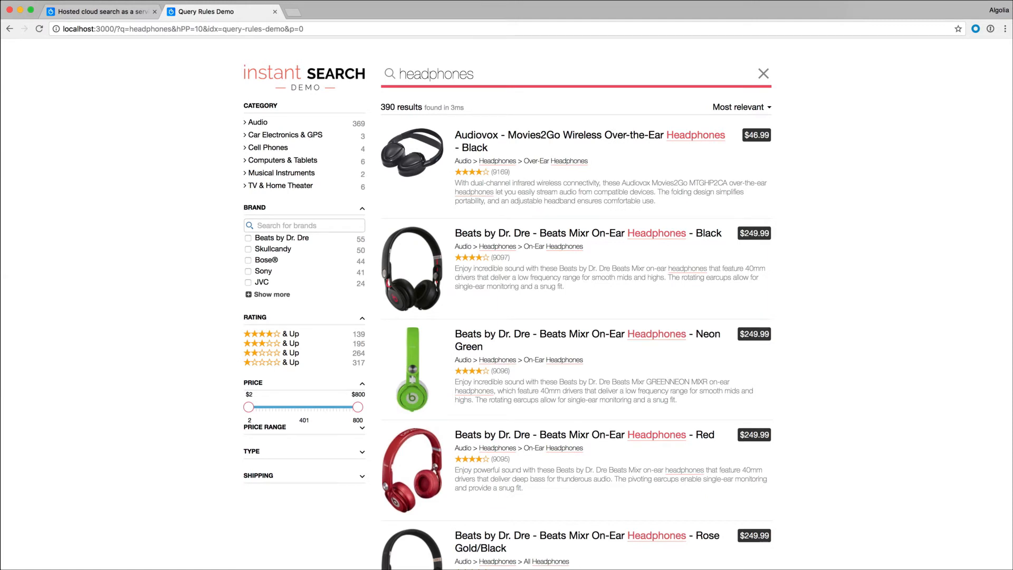
{"action": "left_click", "coordinate": [444, 73]}
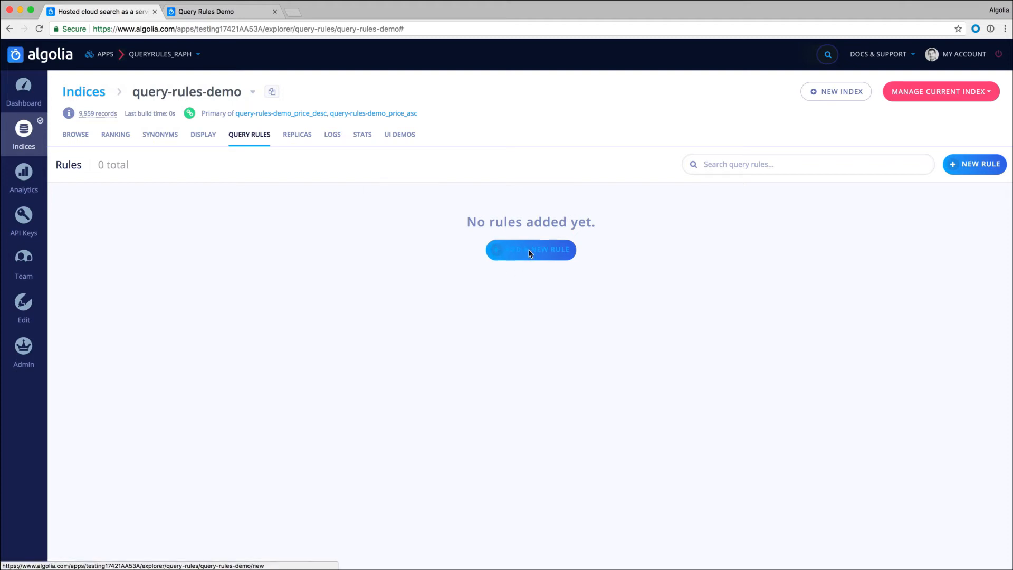
Start a rule for queries containing 'cheap' with query parameter {"filters":"price < 100"}
{"action": "left_click", "coordinate": [530, 250]}
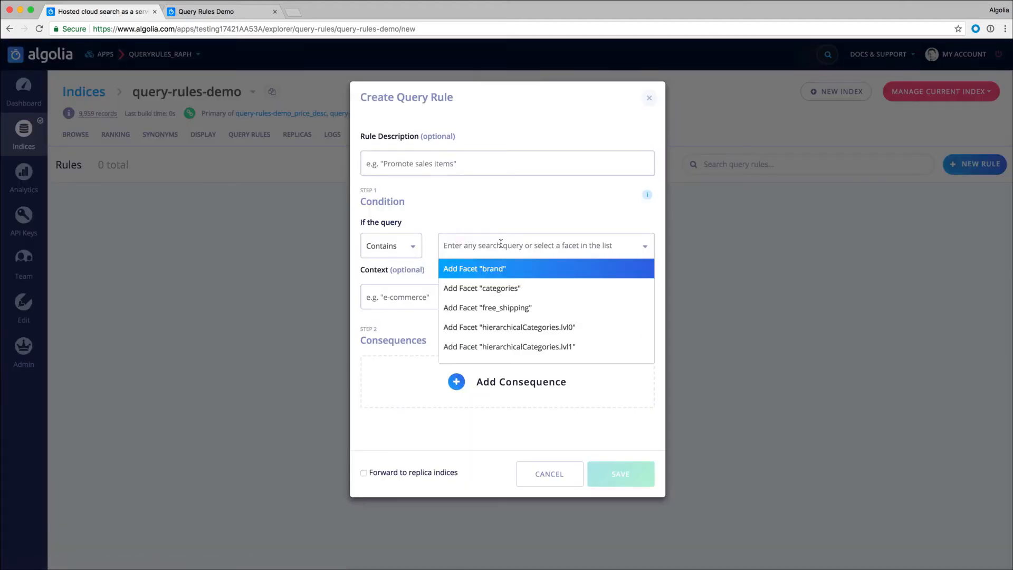
{"action": "type", "text": "cheap"}
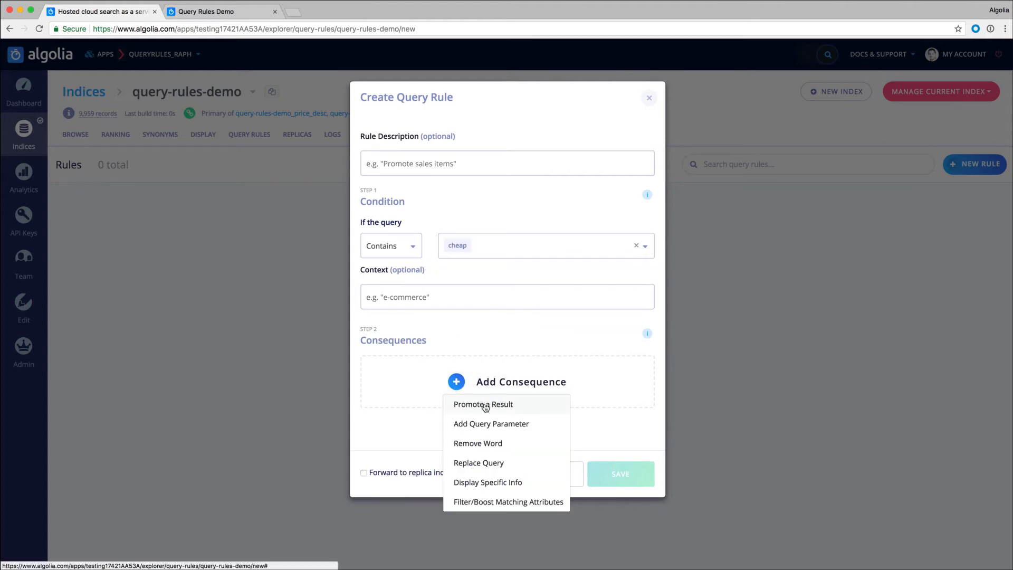
{"action": "left_click", "coordinate": [490, 423]}
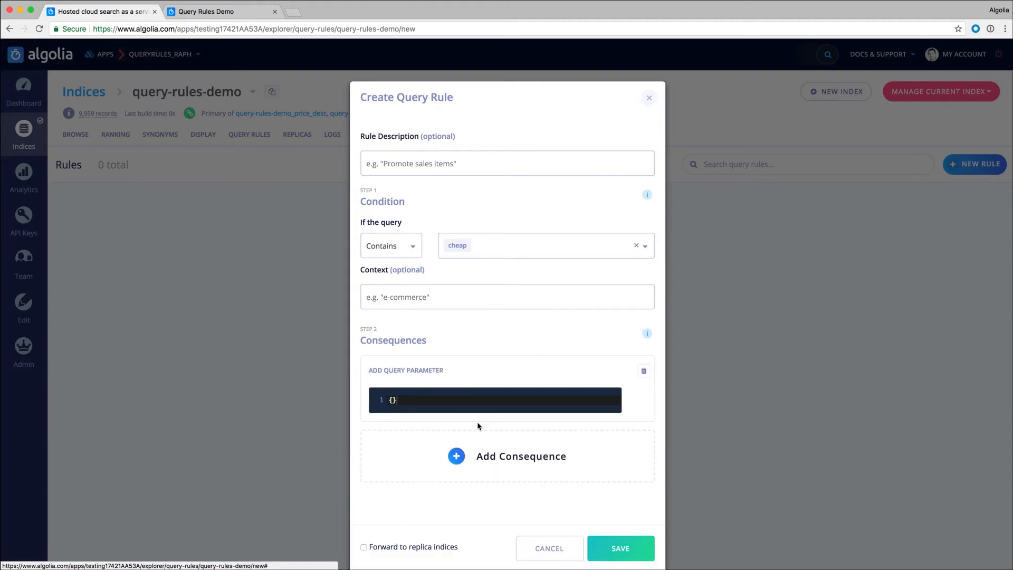
{"action": "type", "text": "\"\""}
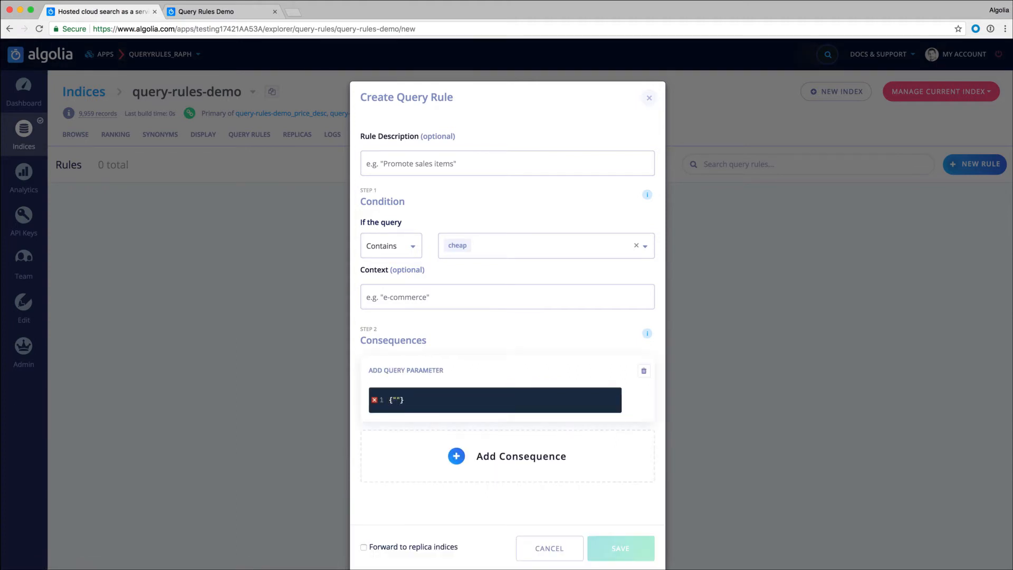
{"action": "type", "text": "filters"}
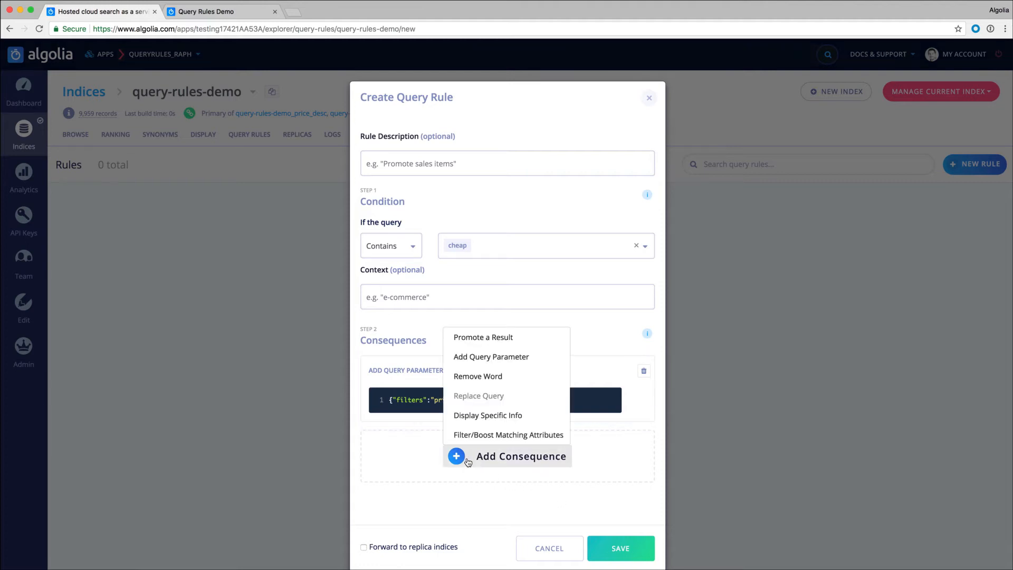
Add a consequence removing the word 'cheap' and save the rule
{"action": "left_click", "coordinate": [477, 376]}
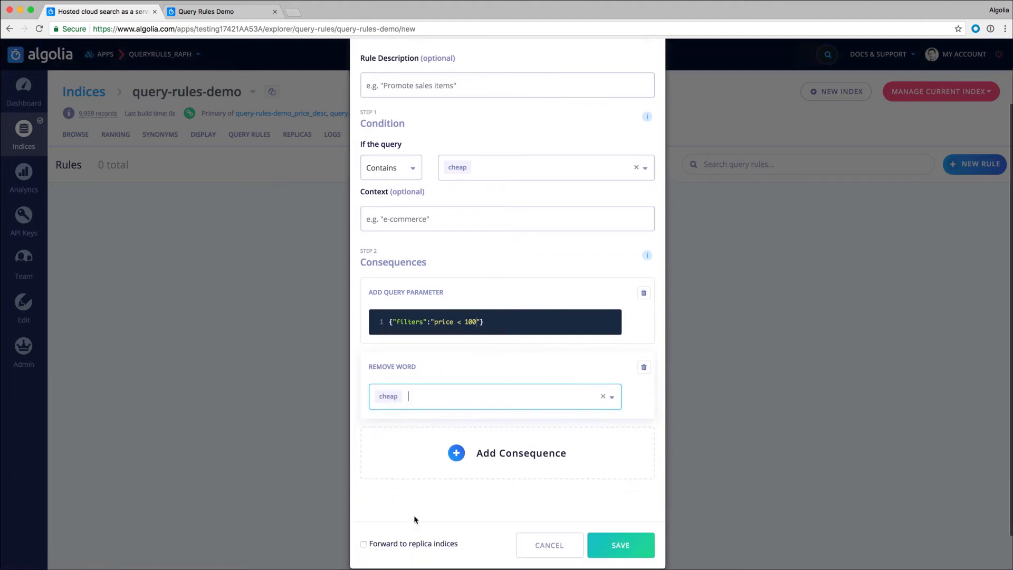
{"action": "left_click", "coordinate": [619, 545]}
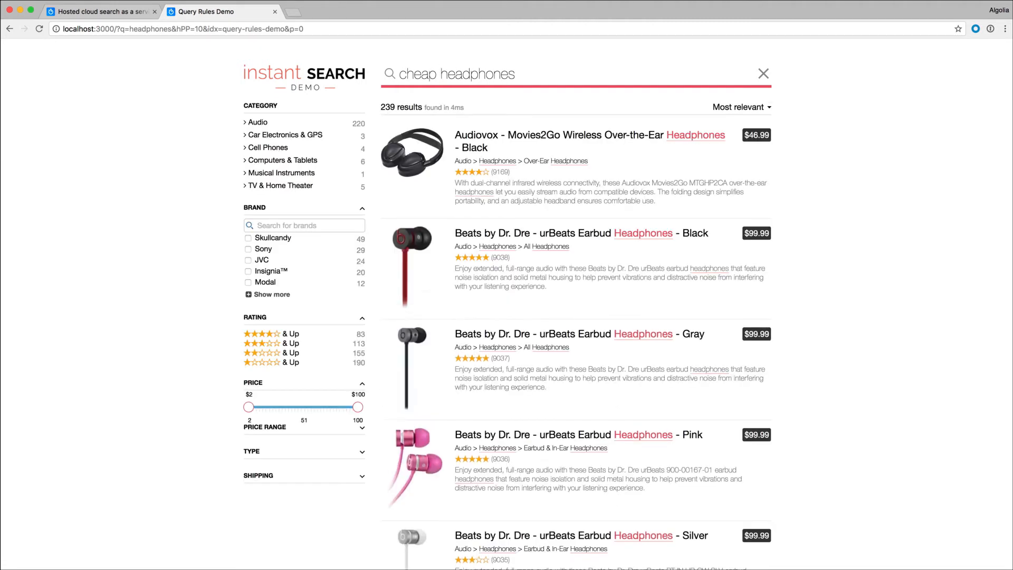
Change the store search from 'cheap headphones' back to 'headphones' to compare 390 results up to $800
{"action": "left_click", "coordinate": [438, 73]}
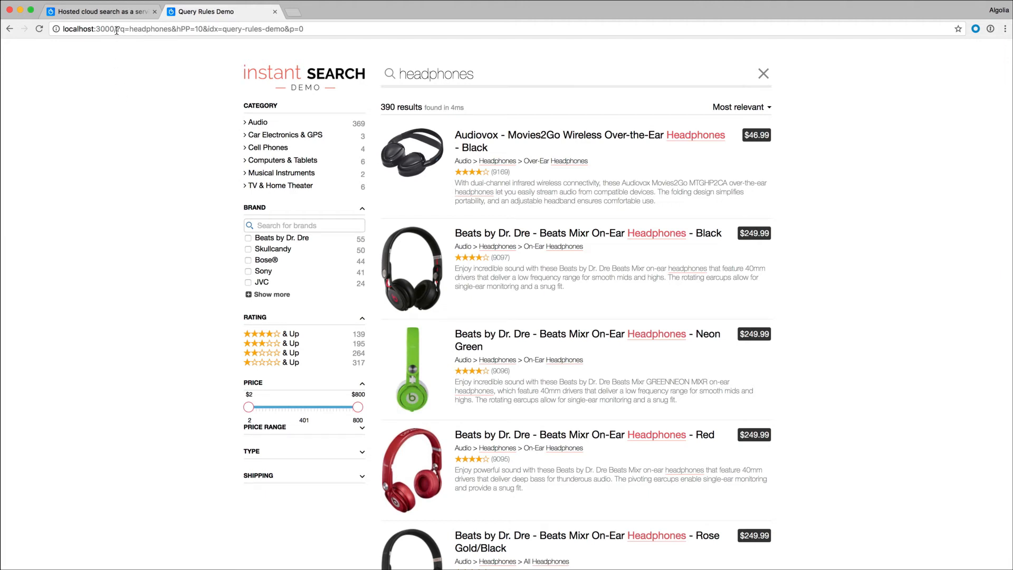
Back in the dashboard, start a new rule with the condition 'best'
{"action": "left_click", "coordinate": [100, 12]}
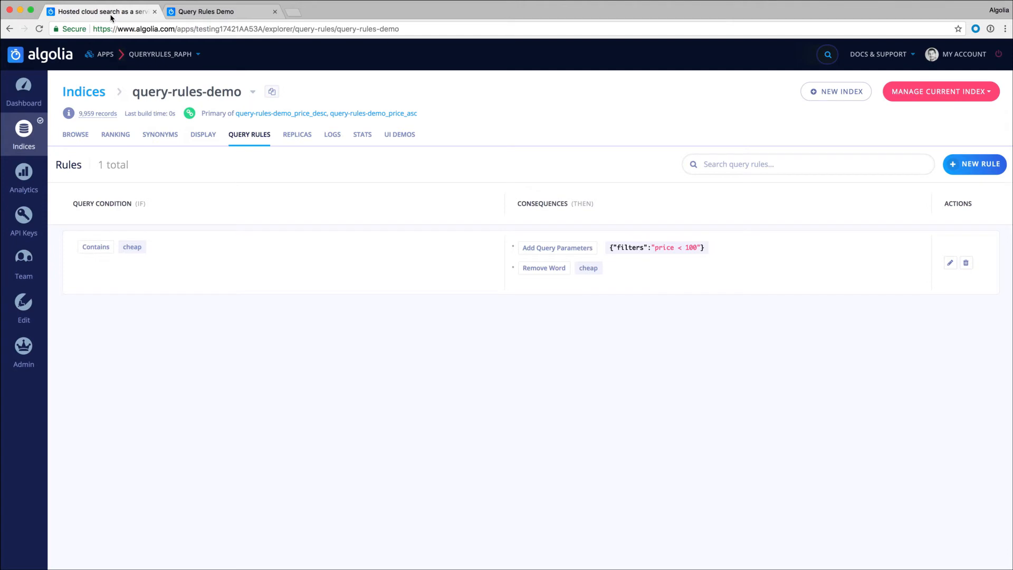
{"action": "left_click", "coordinate": [974, 164]}
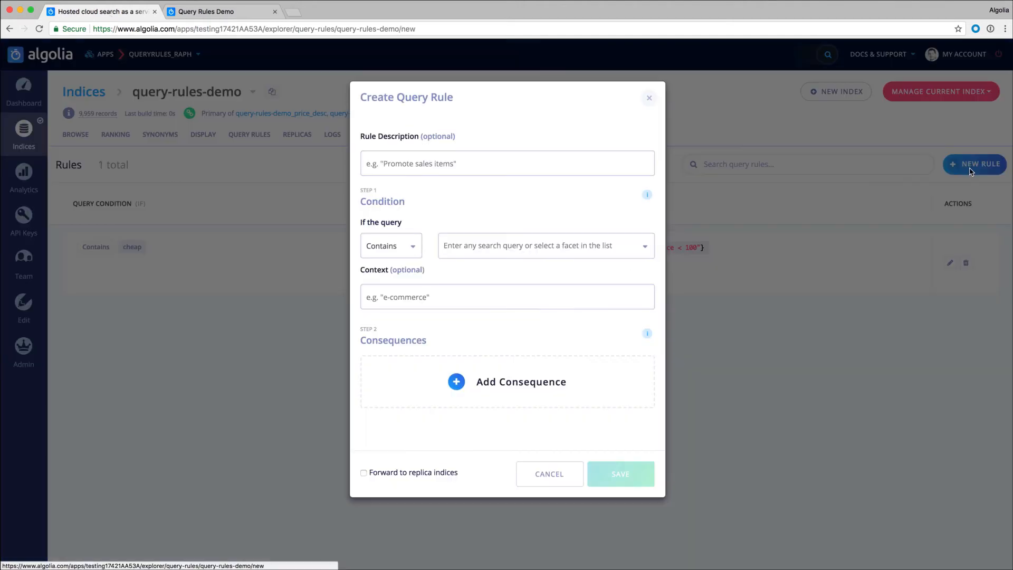
{"action": "left_click", "coordinate": [544, 246]}
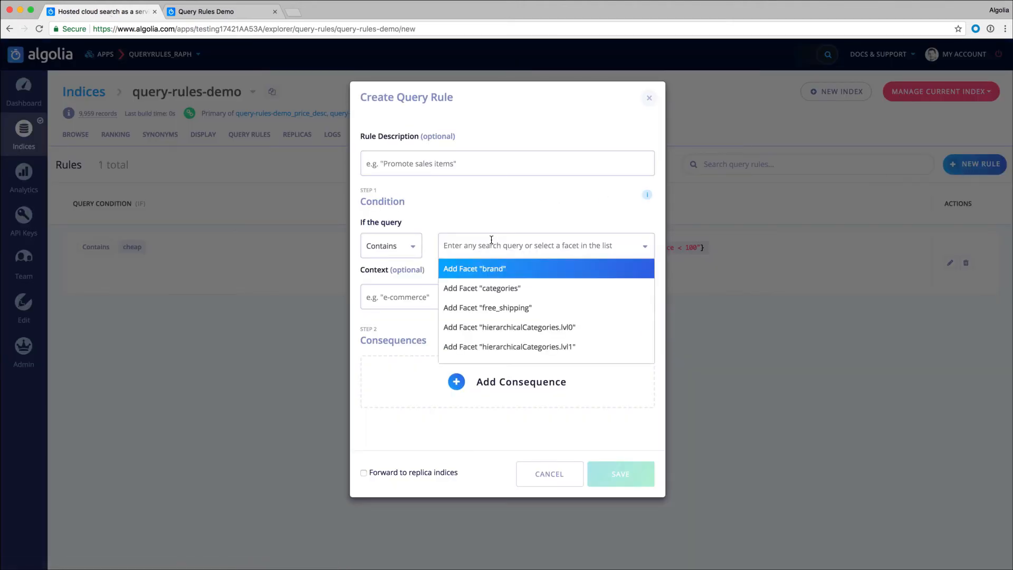
{"action": "type", "text": "best"}
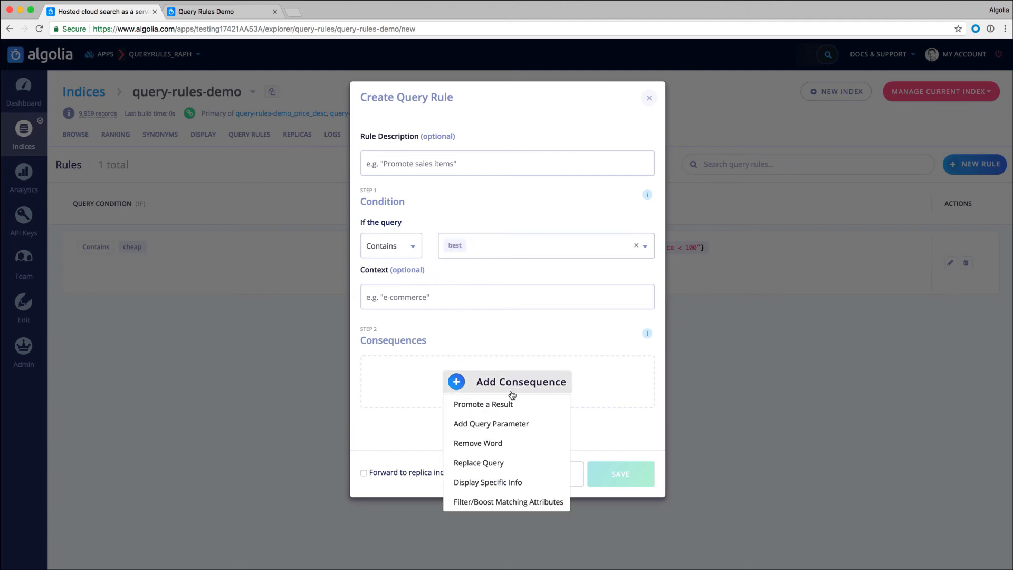
Add the query parameter {"filters":"rating = 5"} and begin another consequence
{"action": "left_click", "coordinate": [490, 423]}
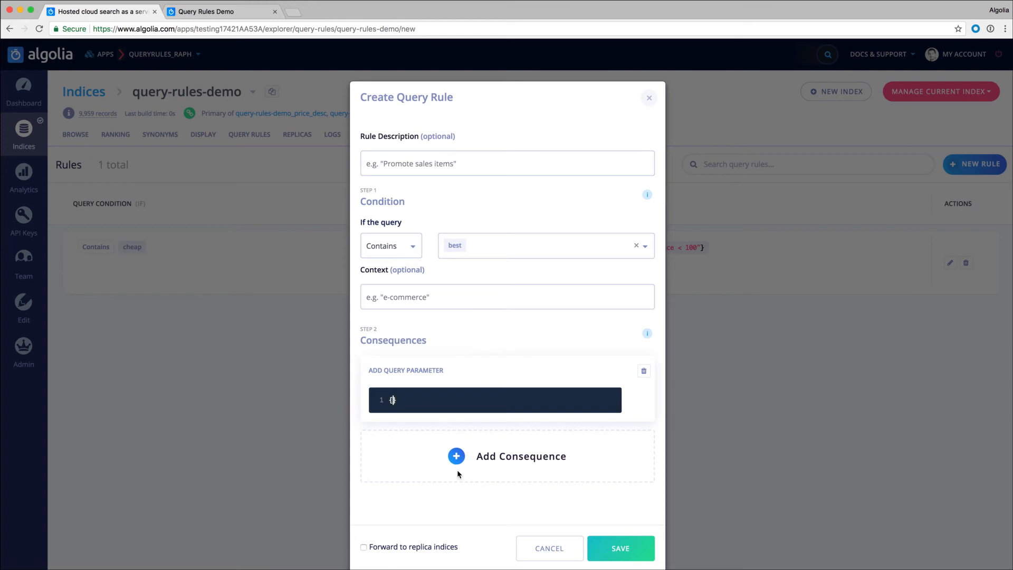
{"action": "type", "text": "{\"f\"}"}
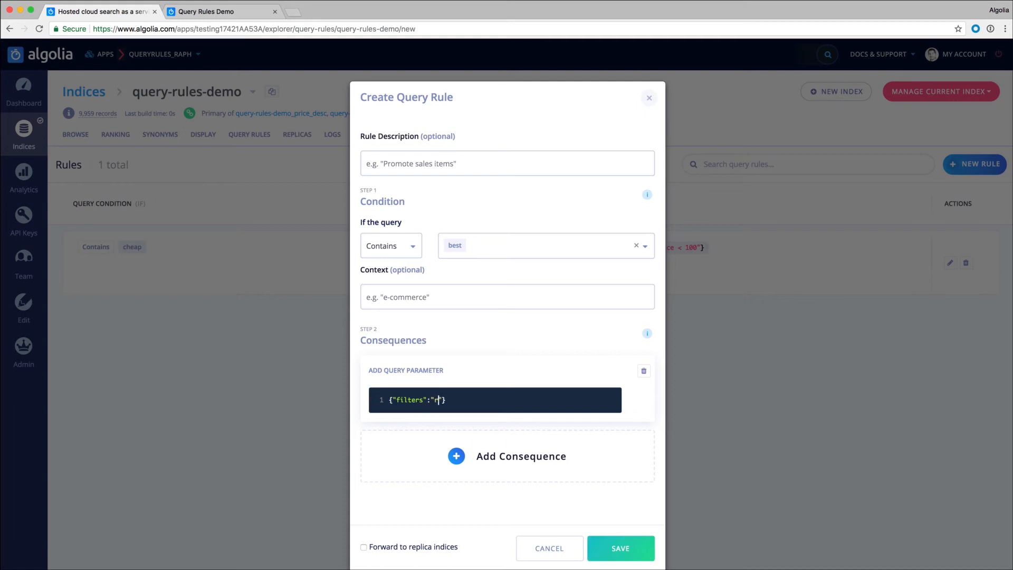
{"action": "type", "text": "ating ="}
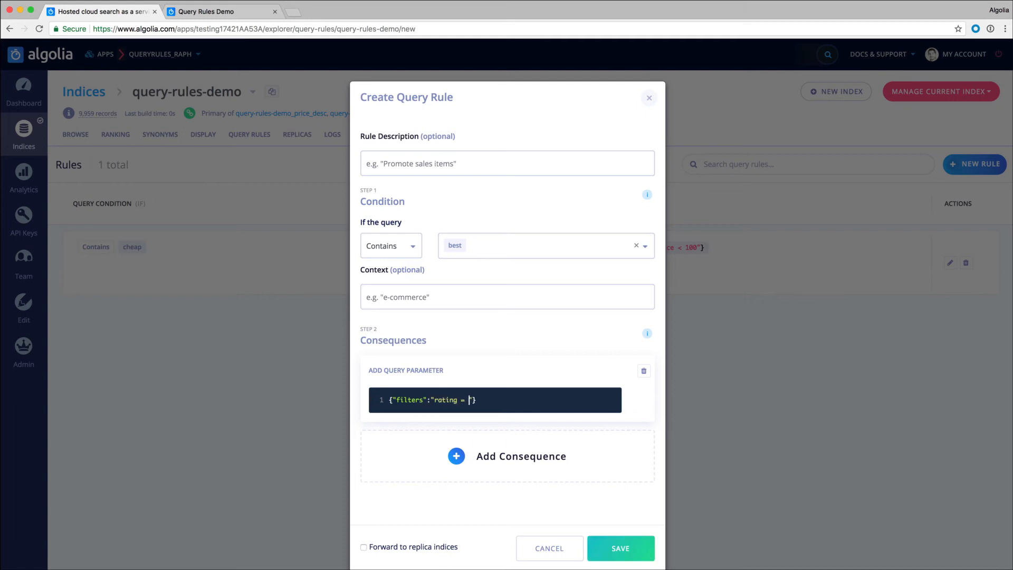
{"action": "type", "text": "5"}
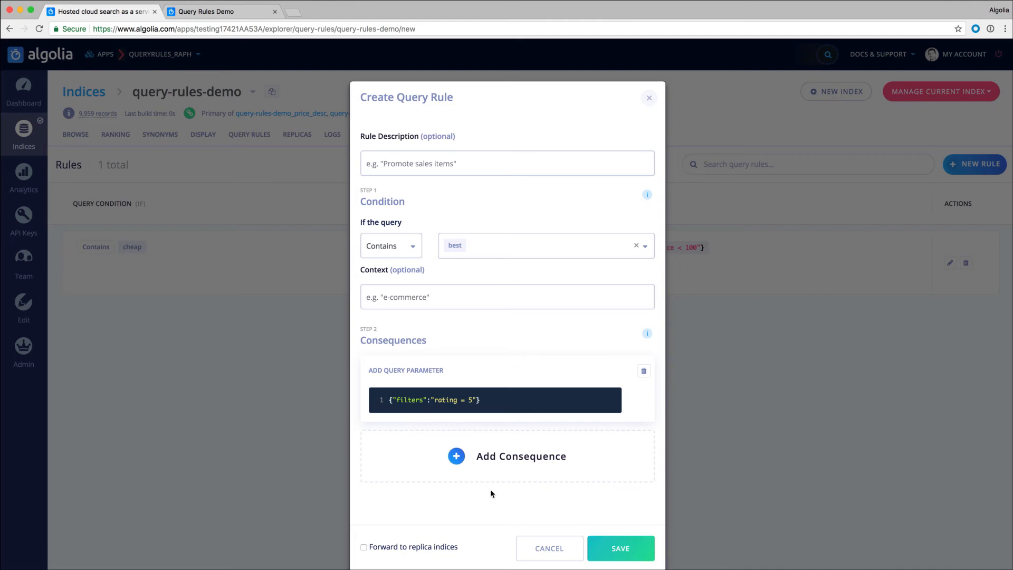
{"action": "left_click", "coordinate": [520, 455]}
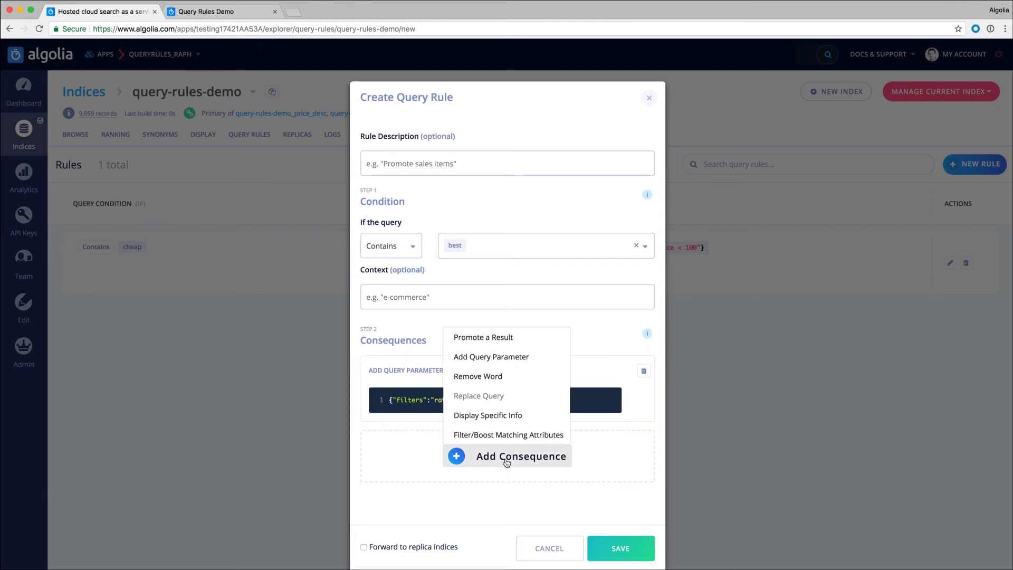
{"action": "left_click", "coordinate": [477, 375]}
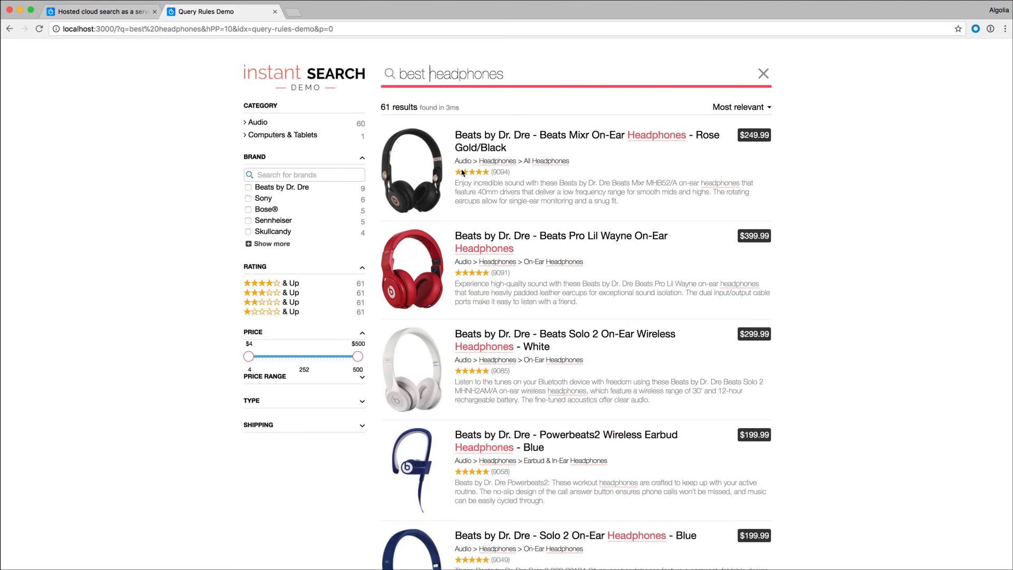
{"action": "mouse_move", "coordinate": [487, 341]}
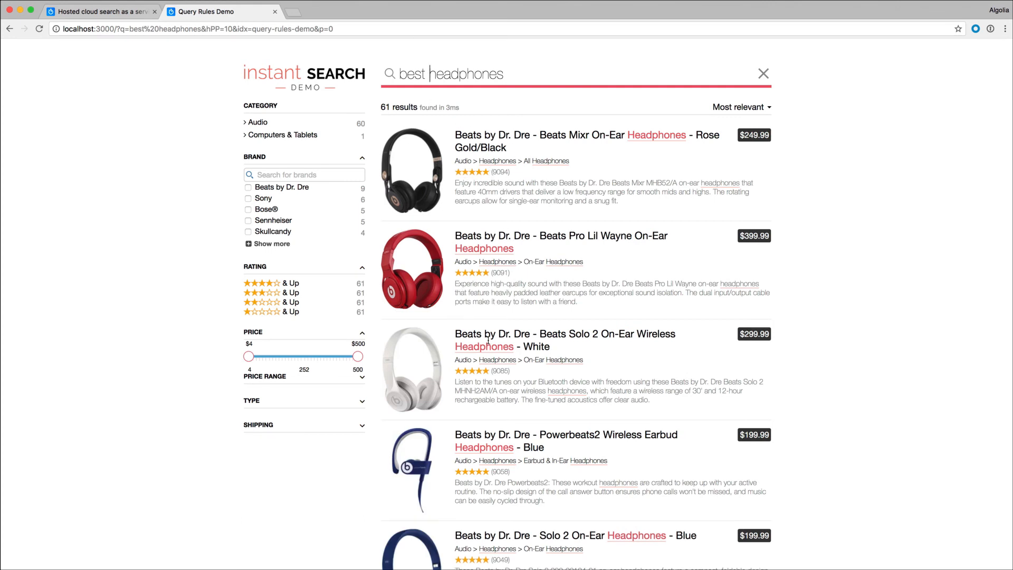
Scroll through 'best headphones' and 'best cheap headphones' results, all five-star and the latter under $100
{"action": "scroll", "scroll_direction": "down", "scroll_amount": 3}
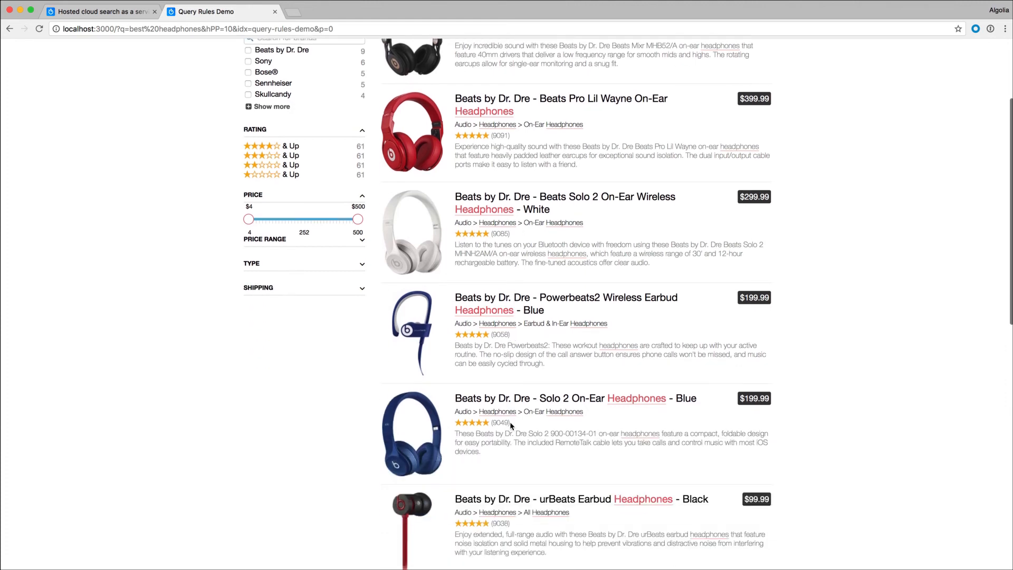
{"action": "scroll", "scroll_direction": "down", "scroll_amount": 3}
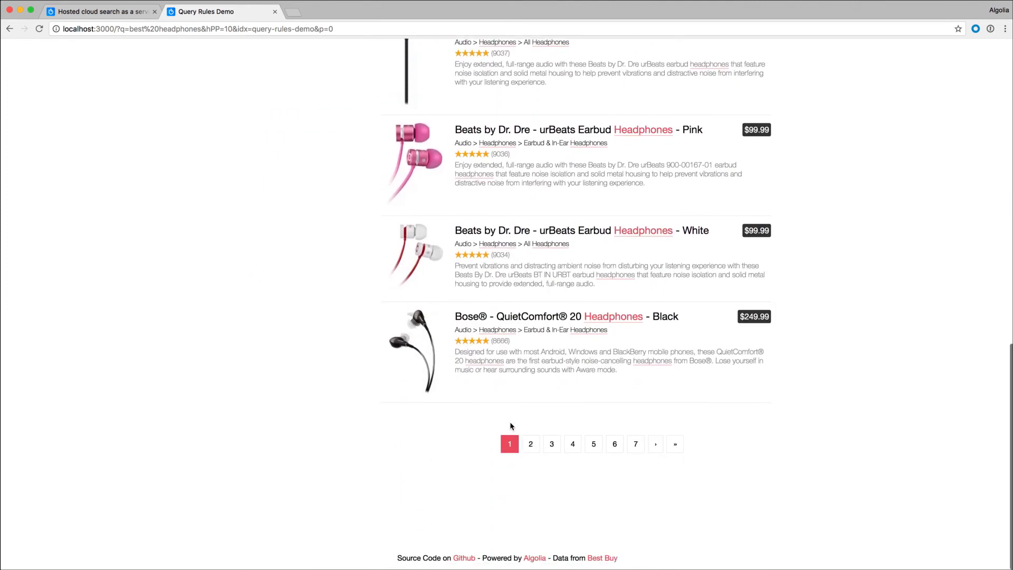
{"action": "scroll", "scroll_direction": "up", "scroll_amount": 3}
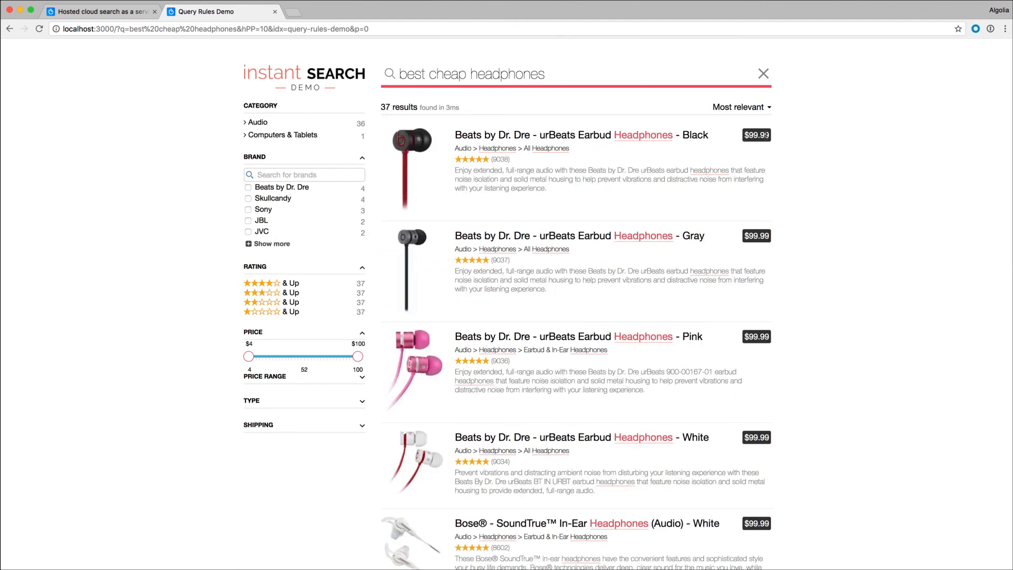
{"action": "scroll", "scroll_direction": "down", "scroll_amount": 3}
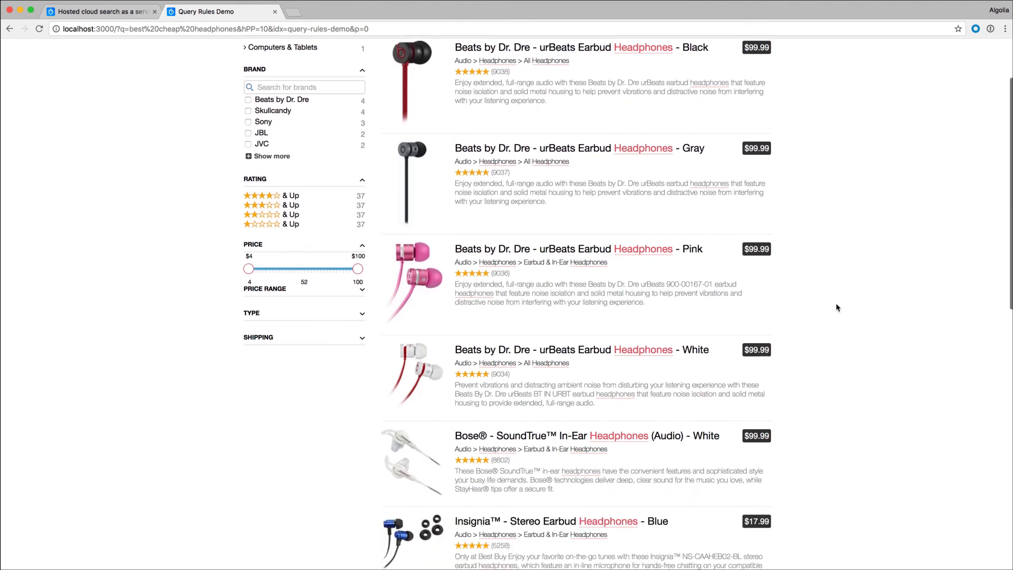
{"action": "scroll", "scroll_direction": "down", "scroll_amount": 3}
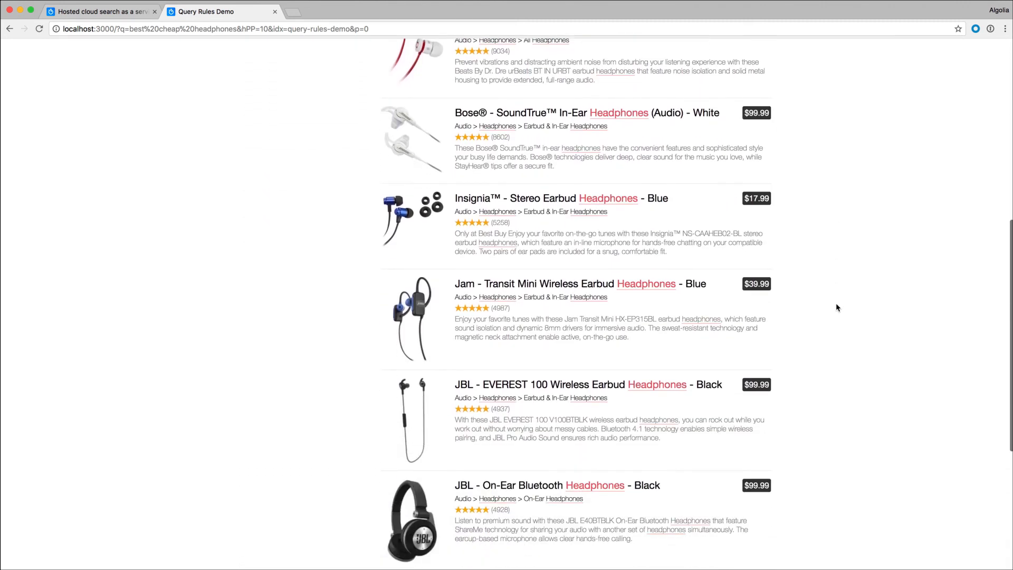
{"action": "scroll", "scroll_direction": "down", "scroll_amount": 3}
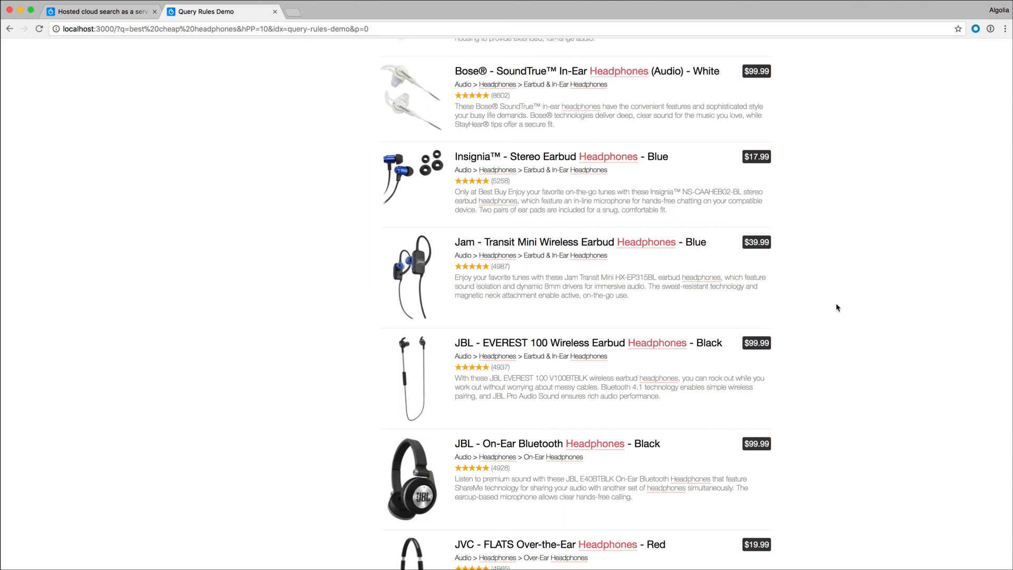